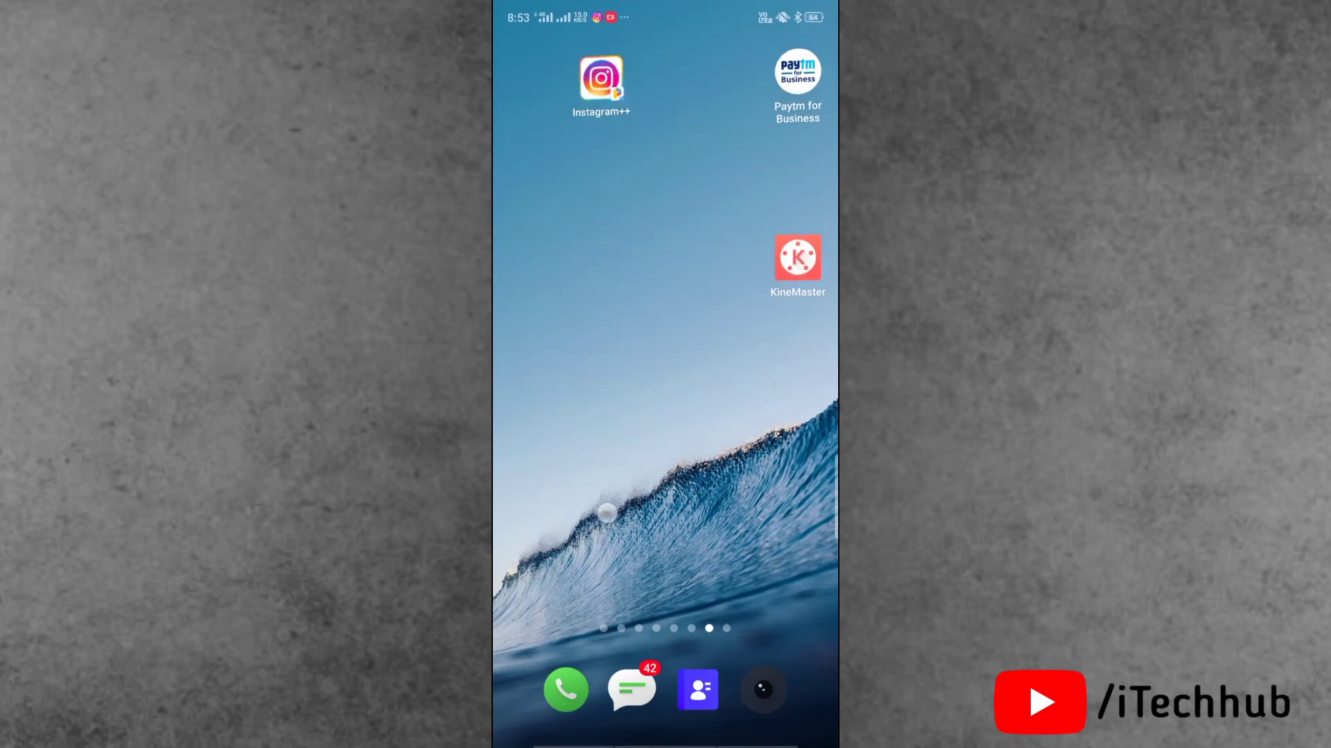
Step: Swipe through the Snapchat screens to the profile and start posting a snap to the public profile
scroll("left", 3)
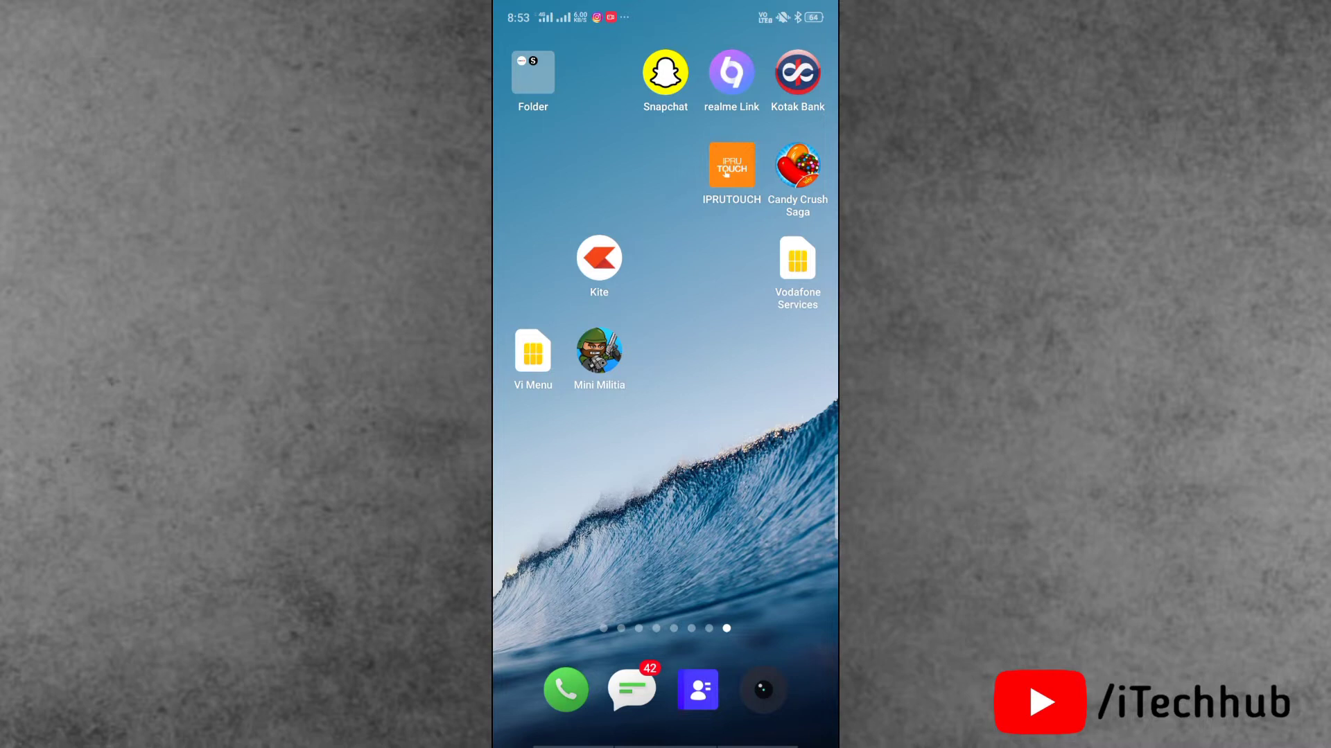
scroll("left", 3)
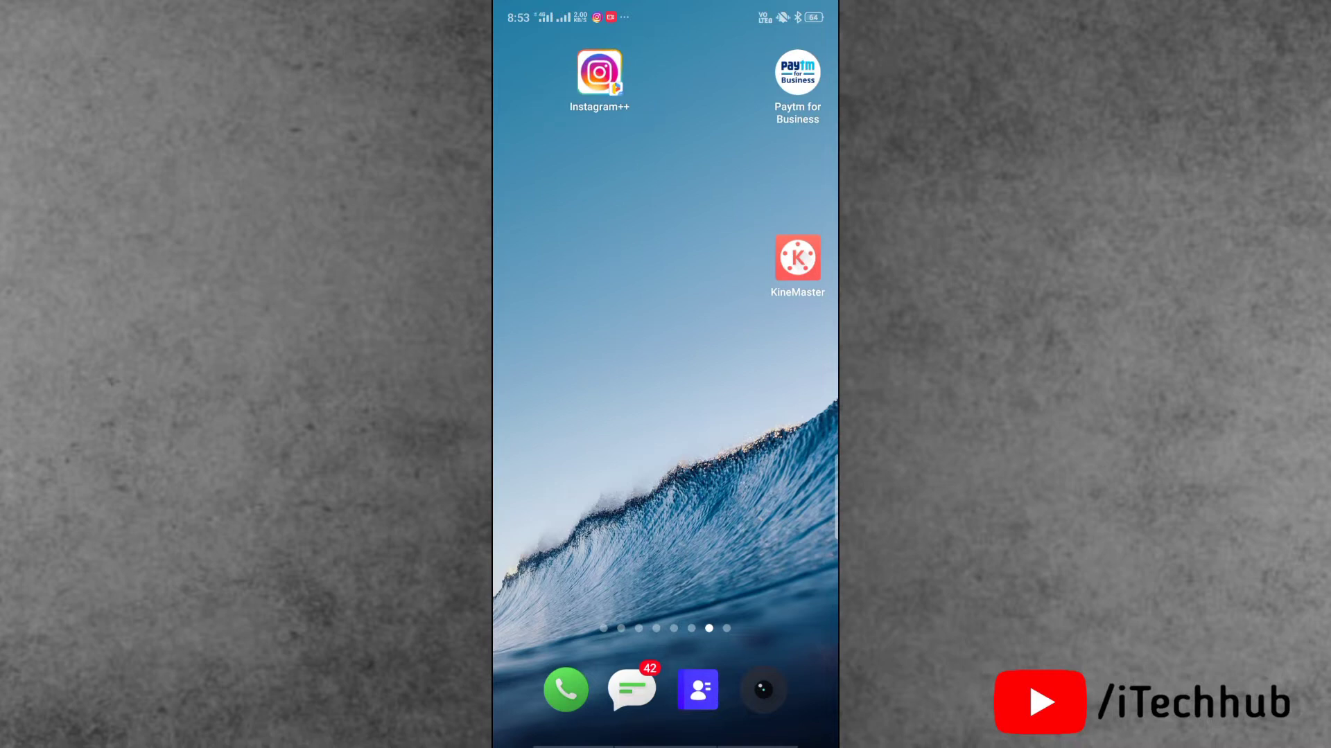
scroll("left", 3)
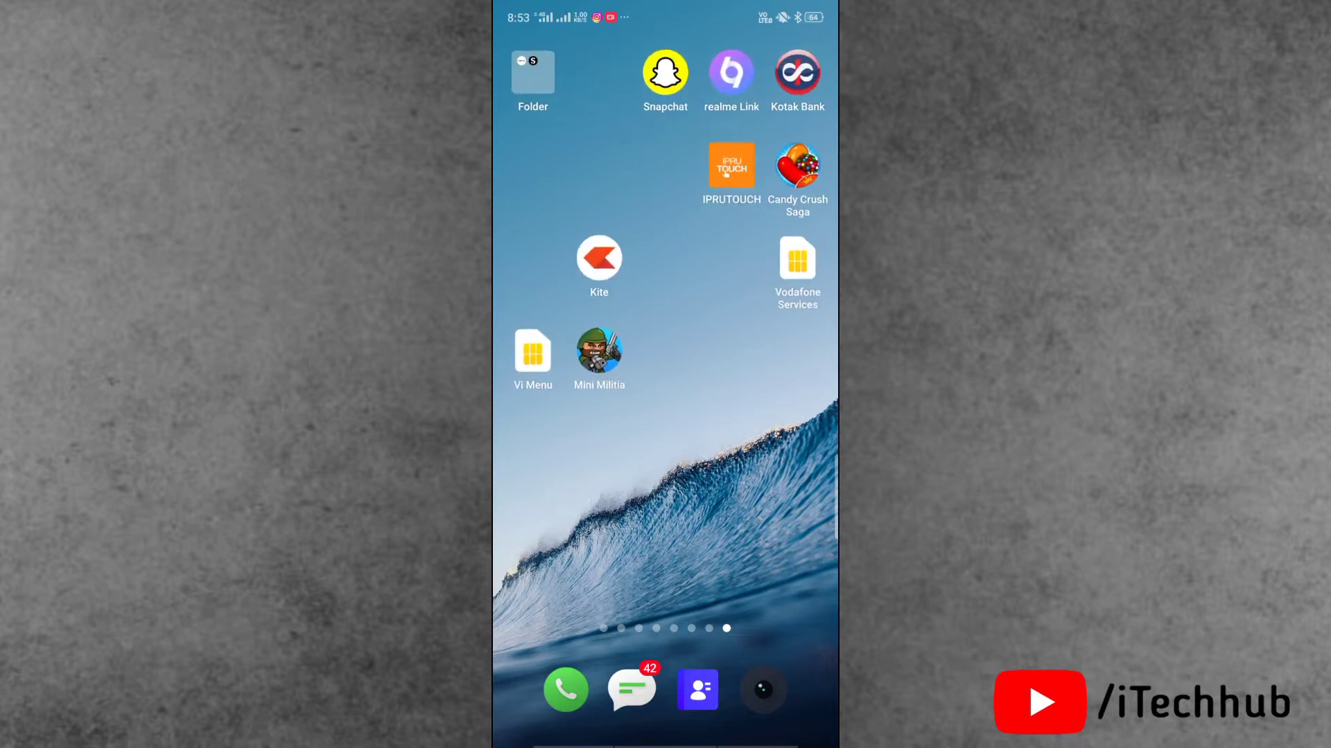
scroll("left", 3)
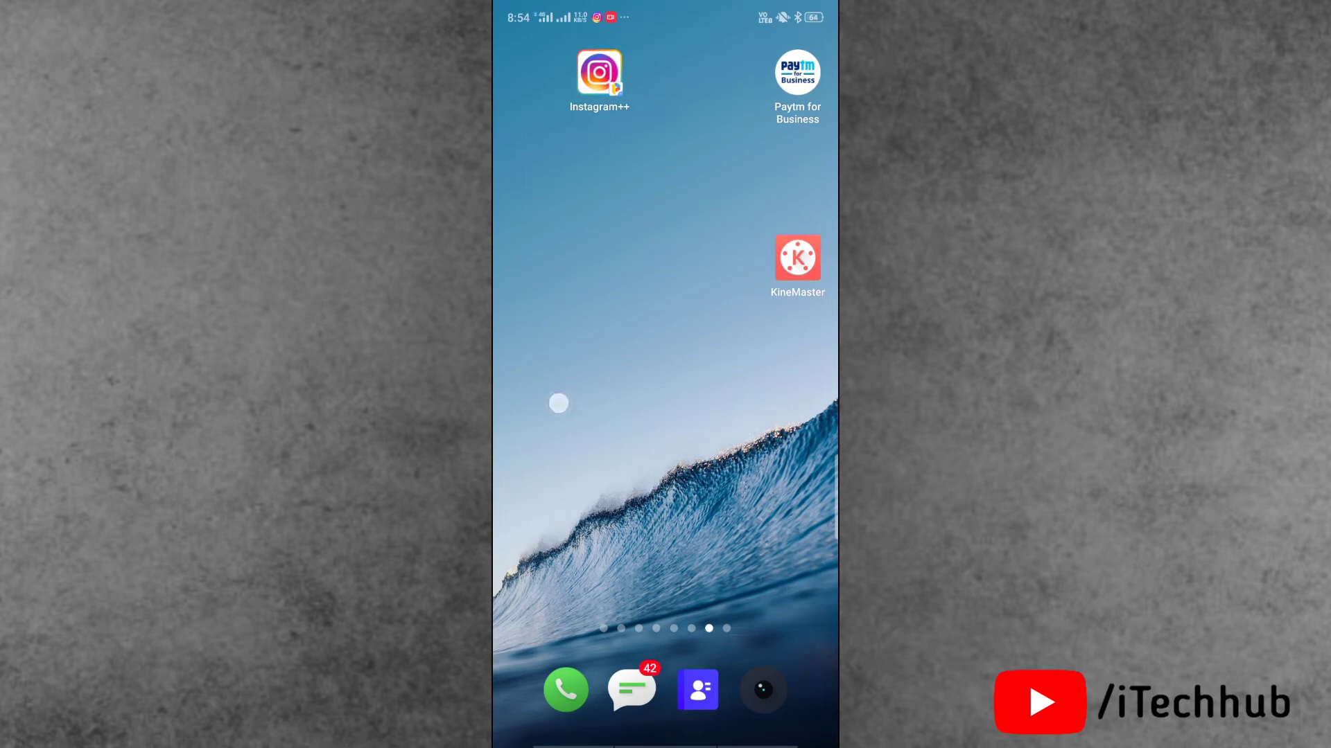
scroll("left", 3)
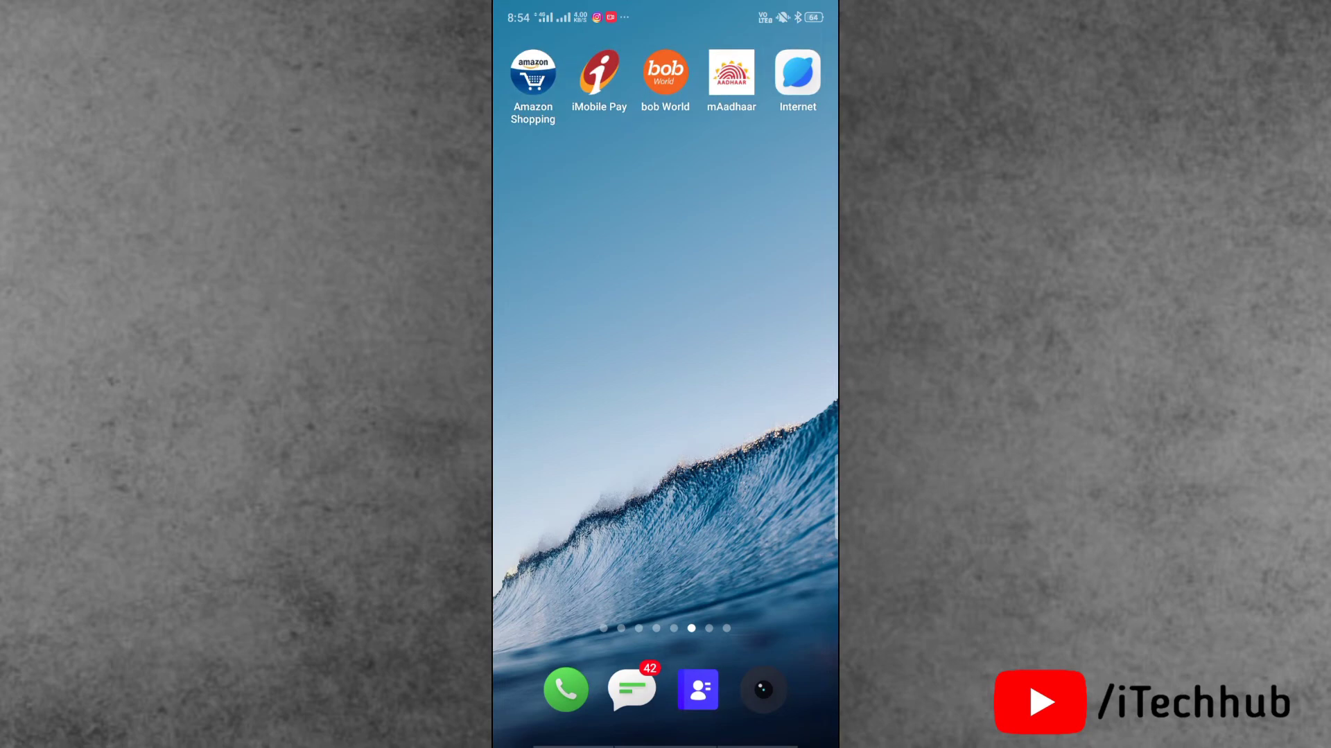
scroll("left", 3)
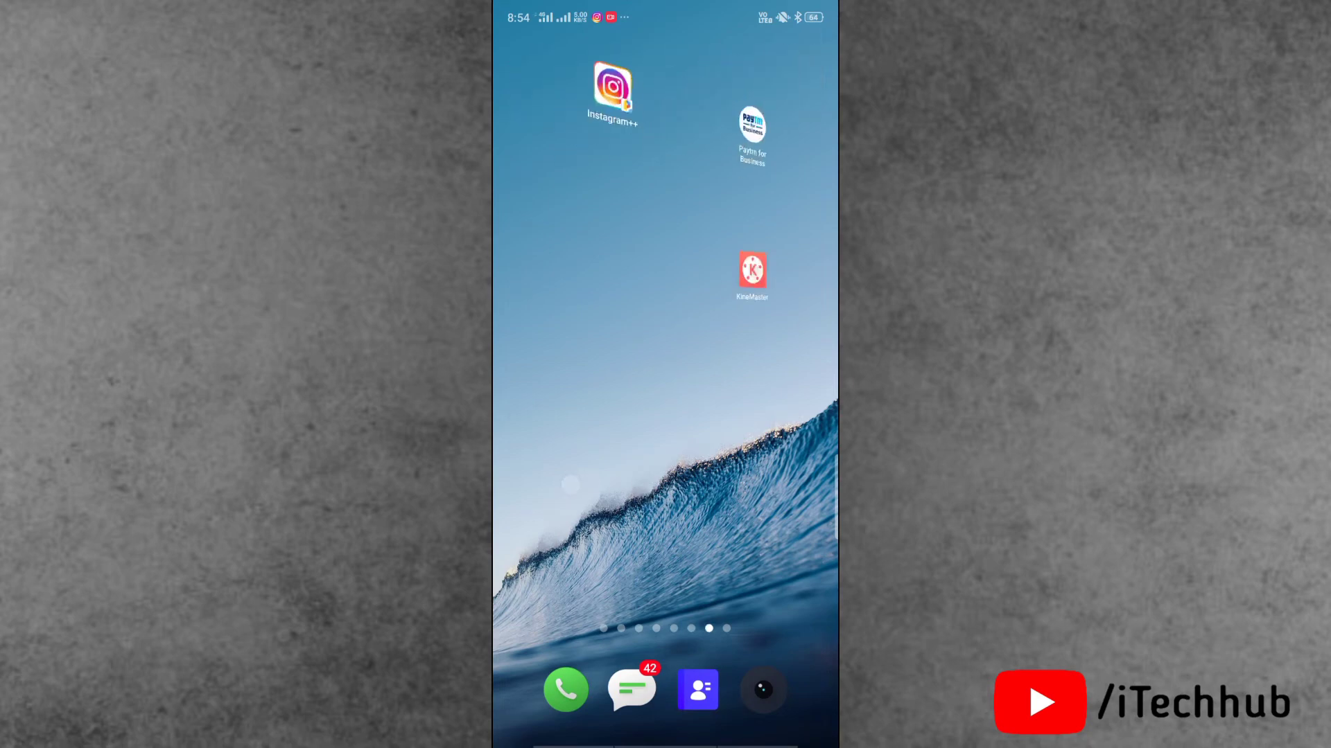
scroll("left", 3)
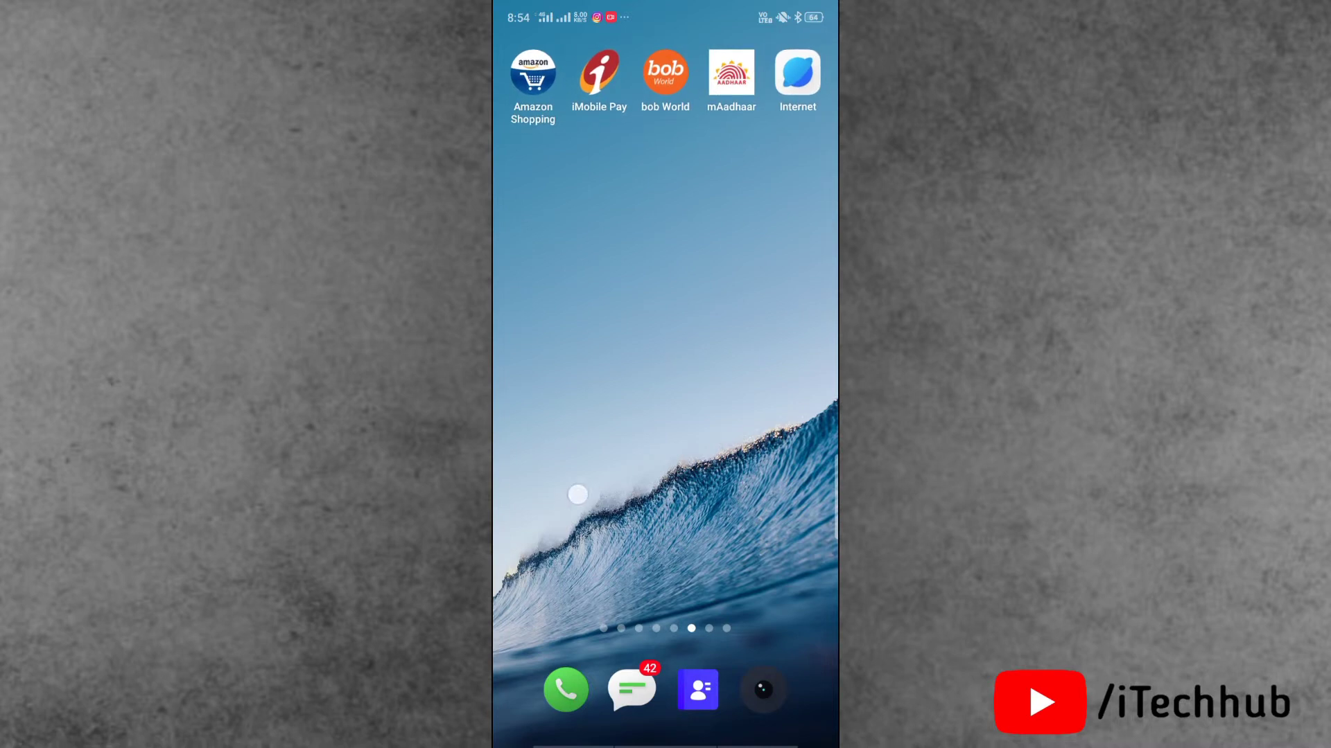
scroll("left", 3)
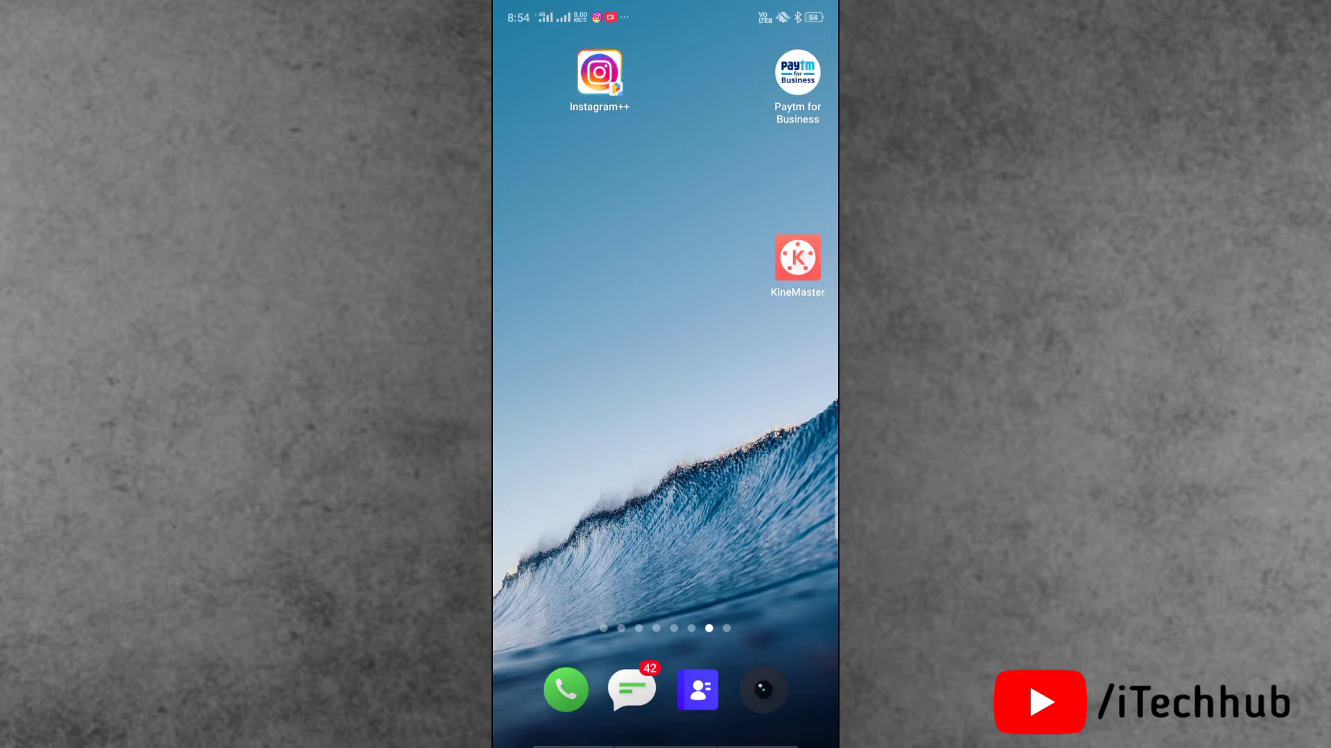
scroll("left", 3)
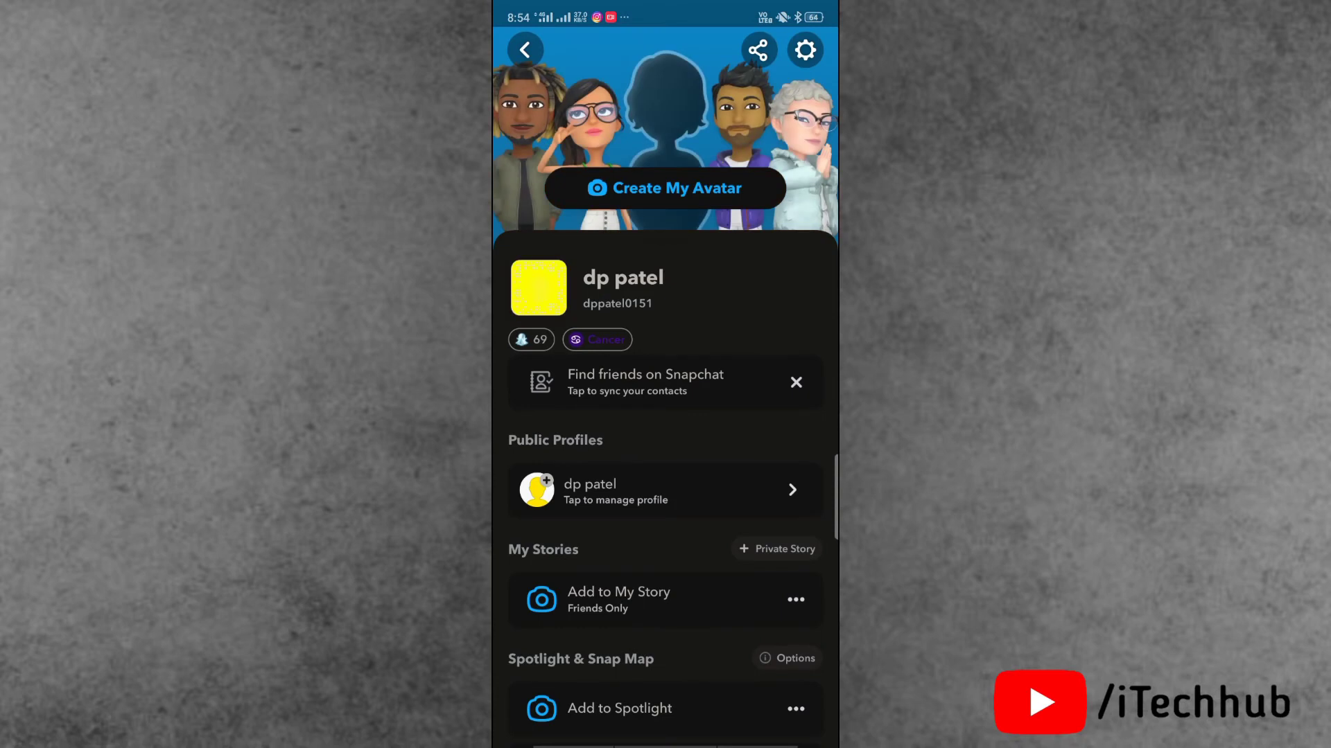
left_click(664, 491)
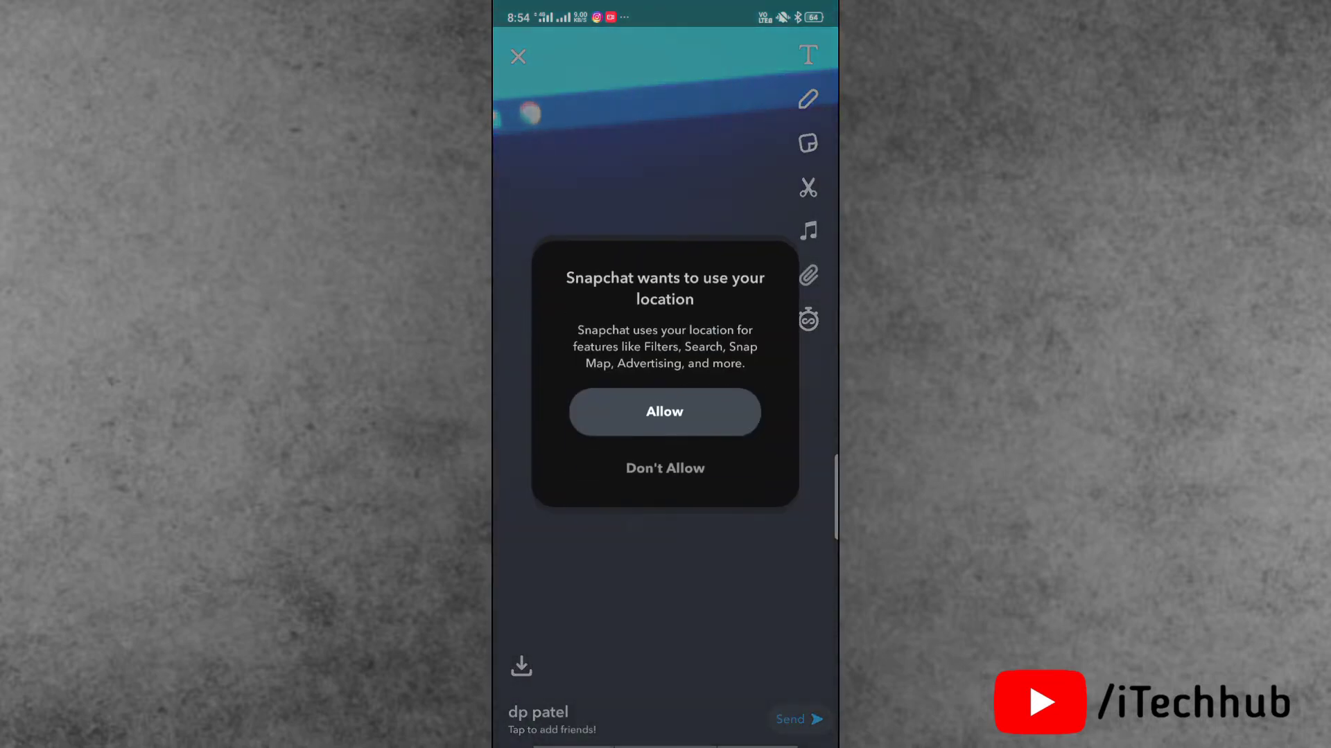
Step: Dismiss the location permission request, leaving the captured snap in preview
left_click(664, 412)
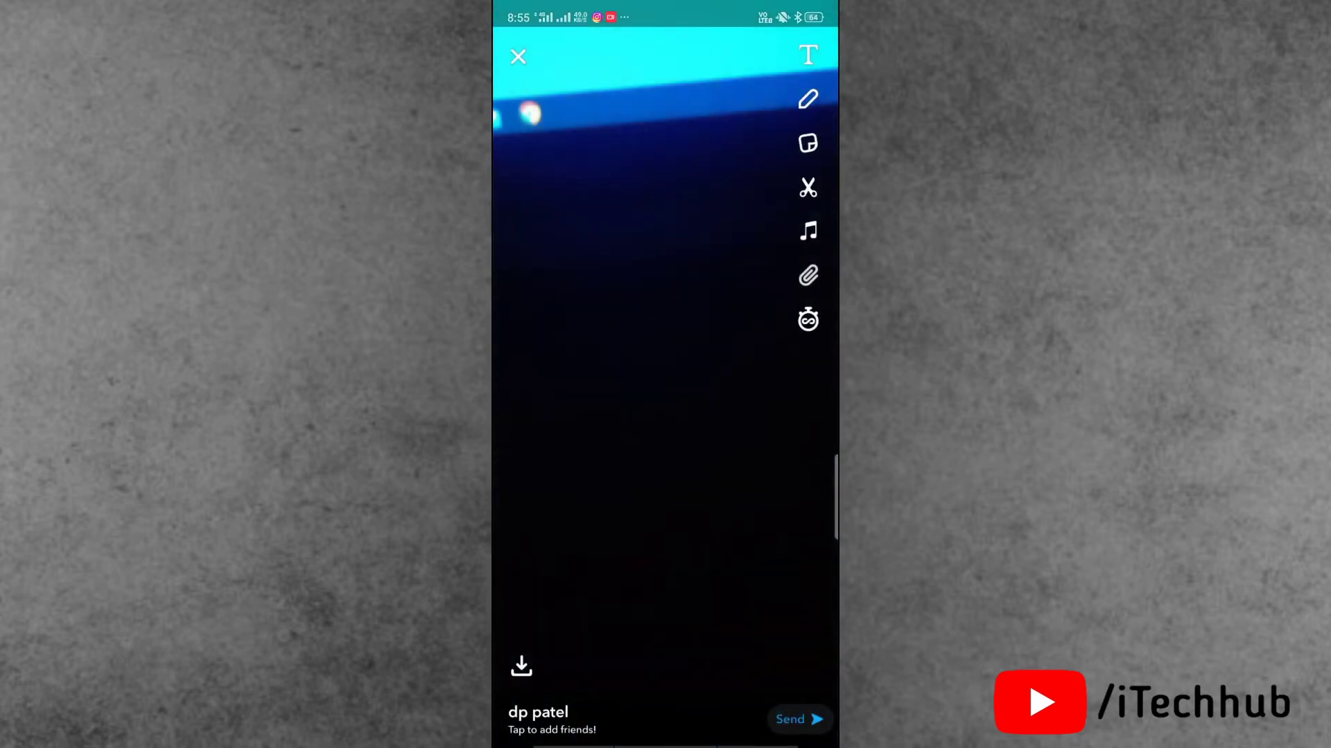
Step: Post the snap to the public story, dismiss the congratulations notice and go to the profile
left_click(797, 719)
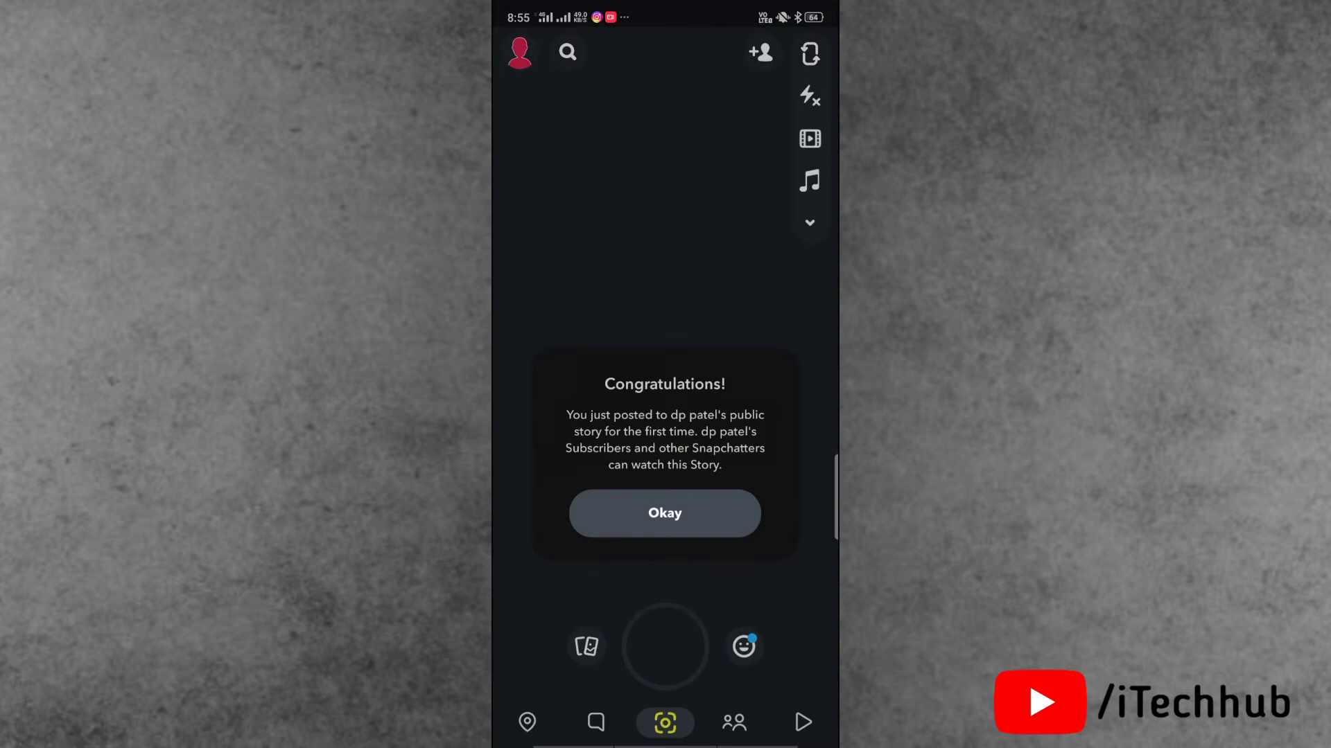
left_click(664, 513)
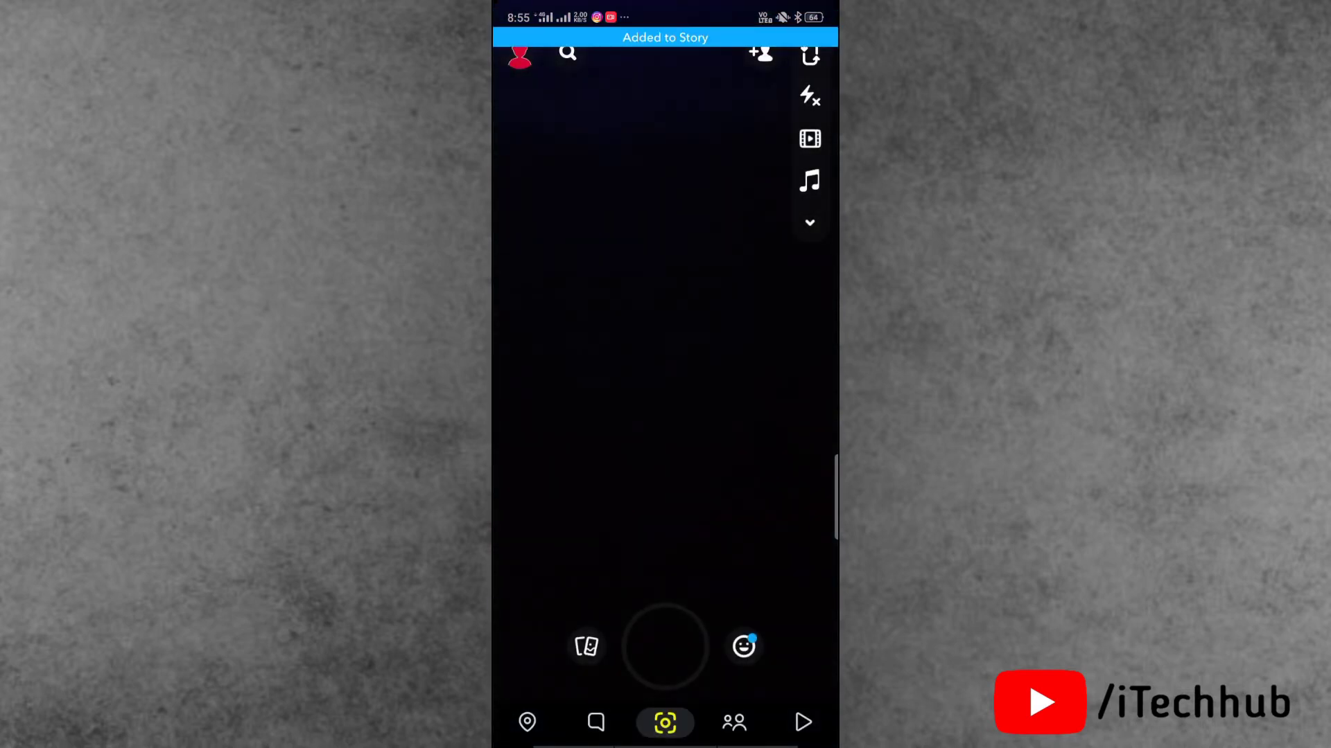
left_click(518, 52)
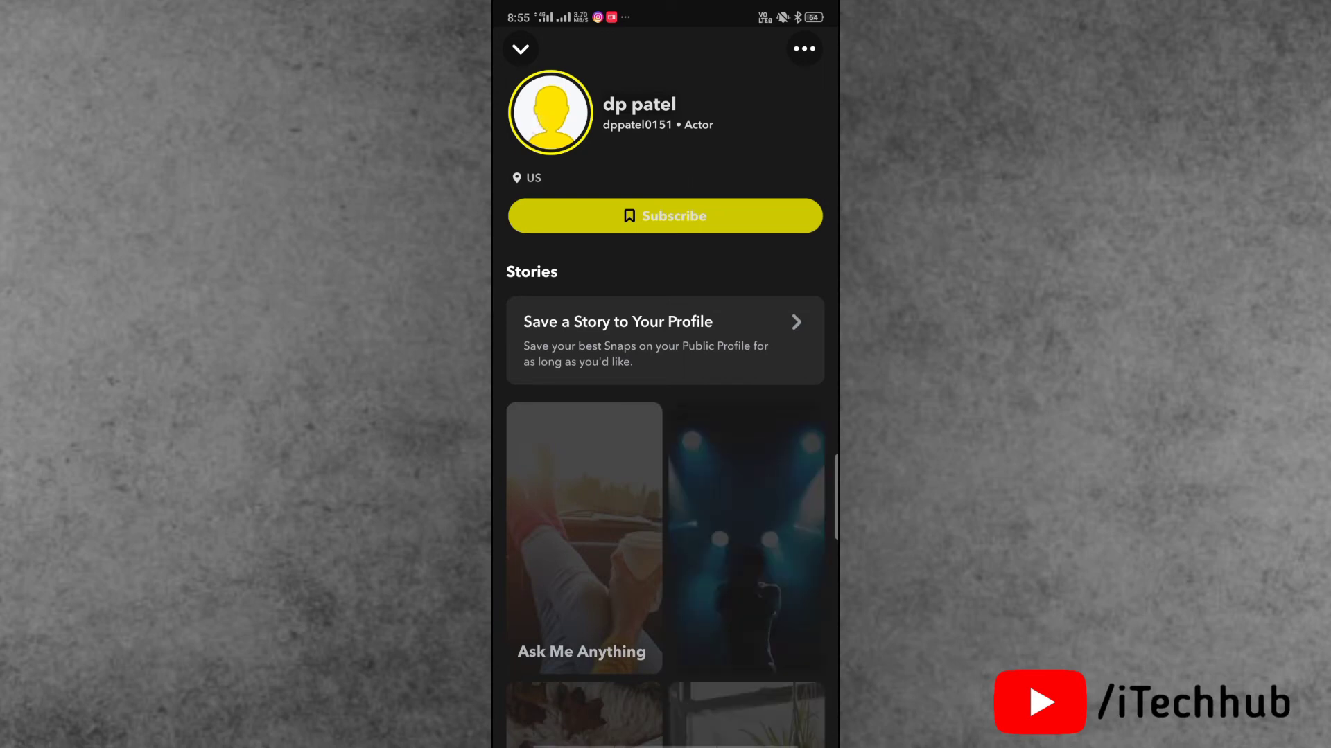
Step: Open the public profile page showing its Subscribe option and Stories section
left_click(583, 535)
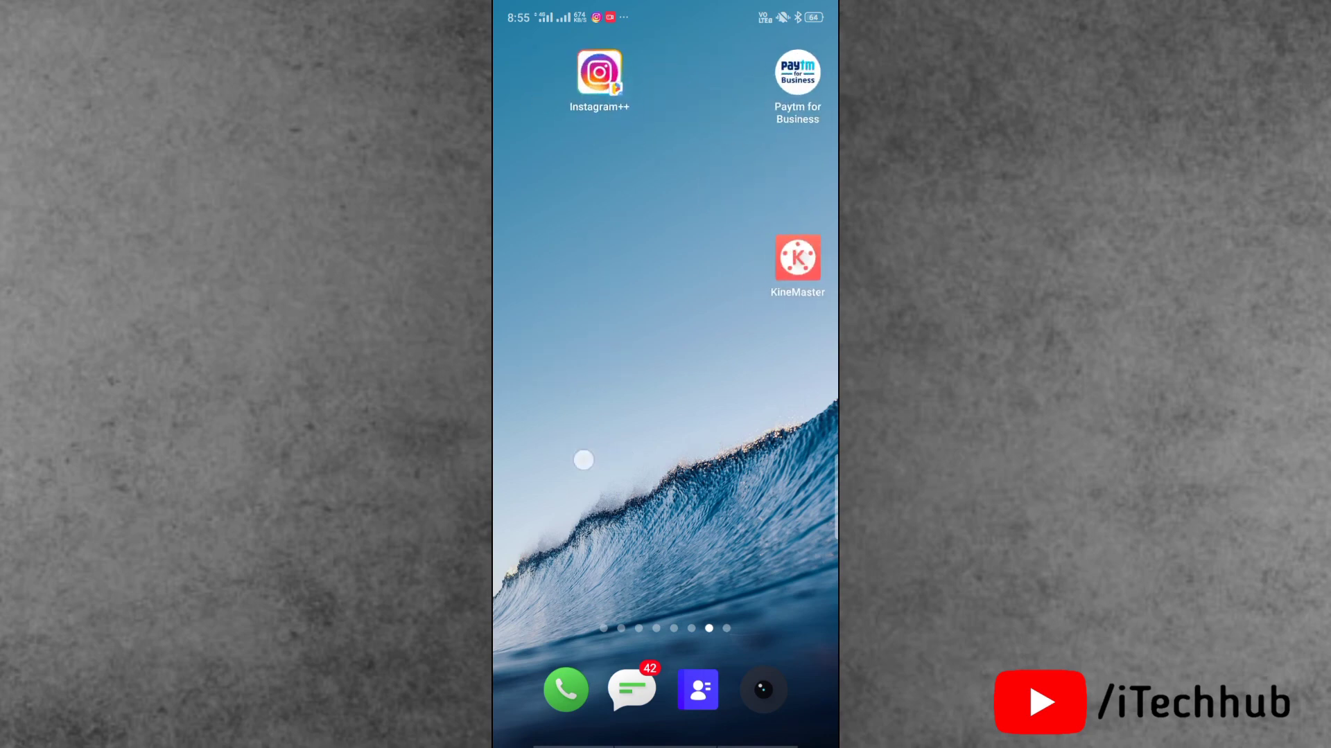
scroll("left", 3)
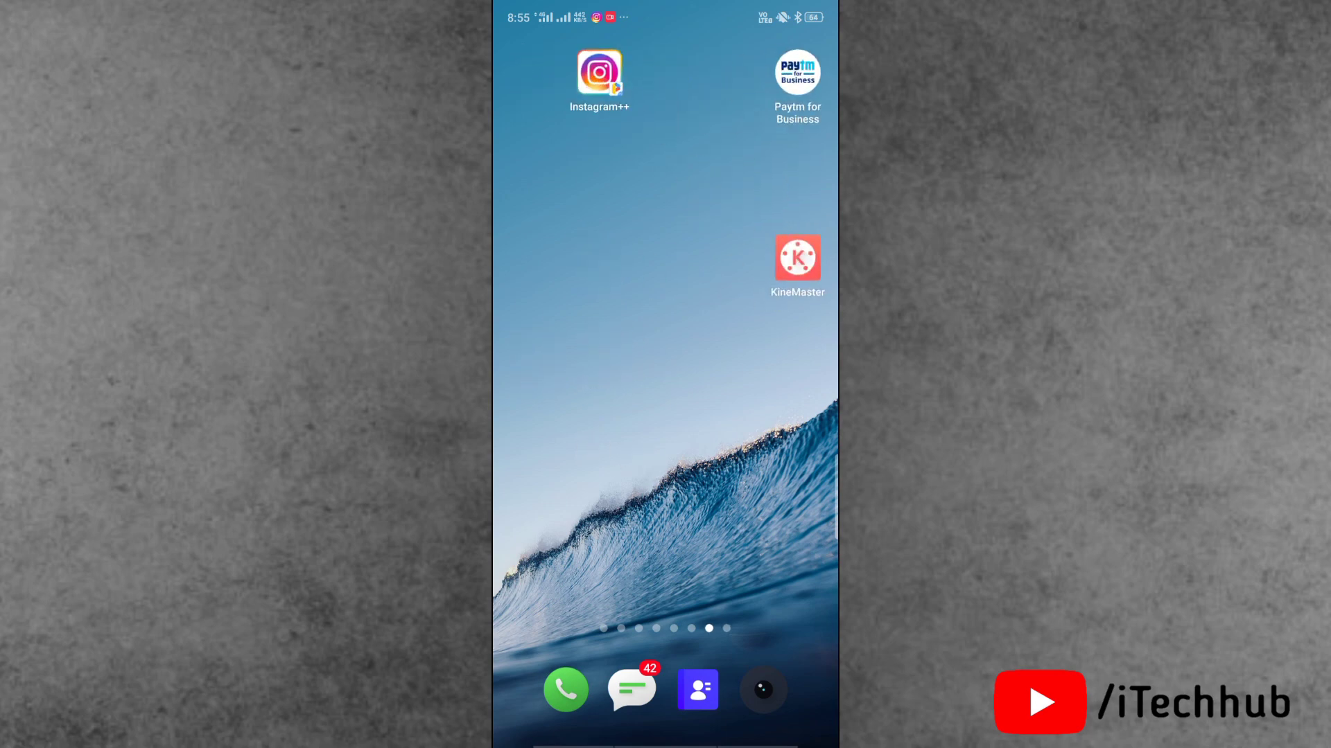
scroll("left", 3)
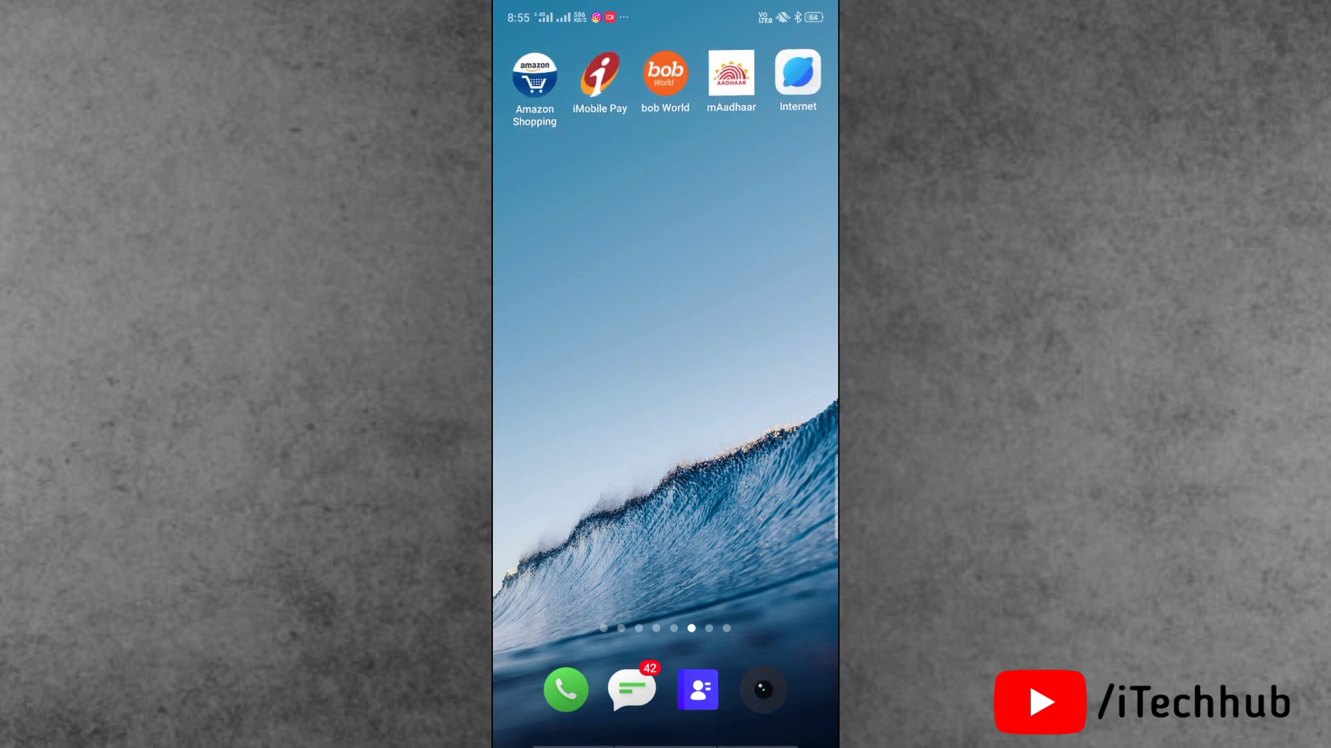